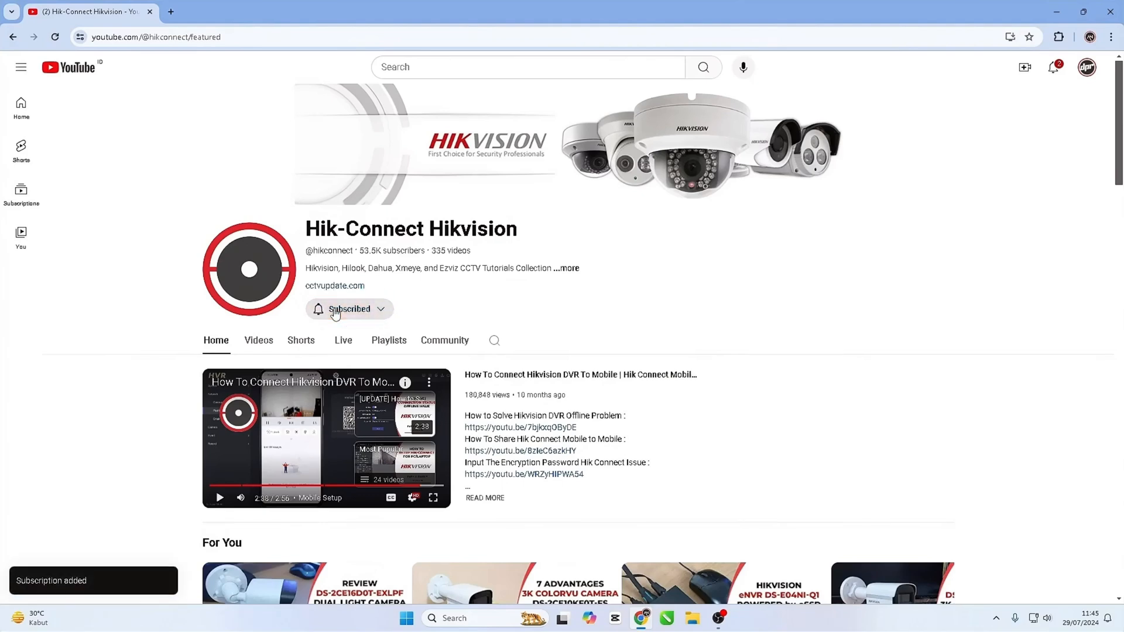
Subscribe to the Hik-Connect Hikvision channel and scroll down its Home page to the tutorial playlists
{"action": "left_click", "coordinate": [349, 309]}
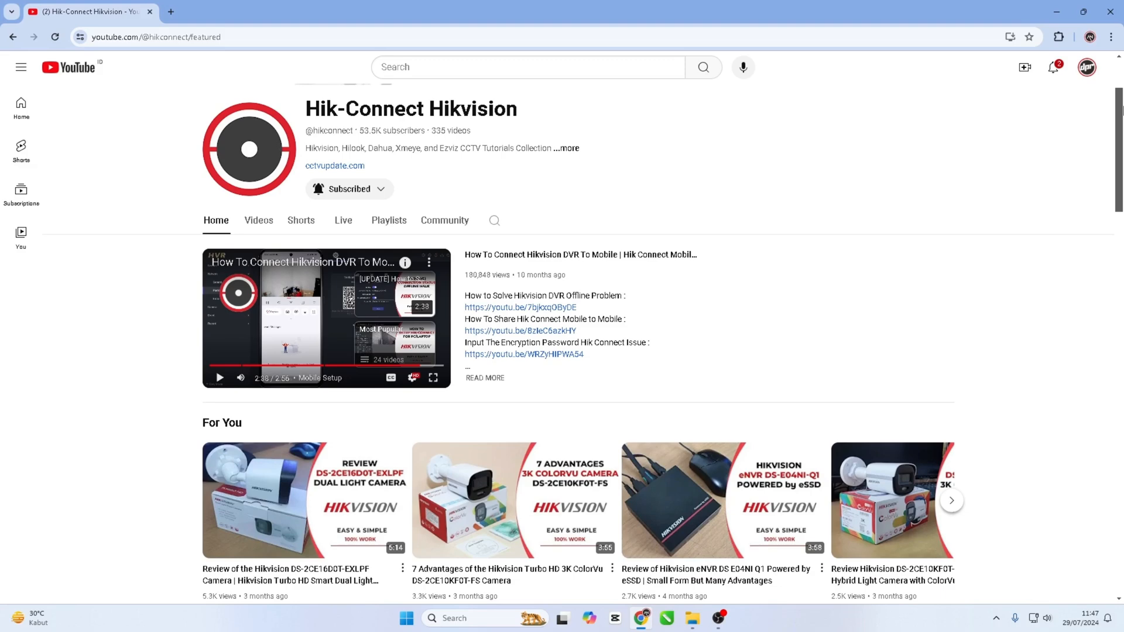
{"action": "scroll", "scroll_direction": "down", "scroll_amount": 3}
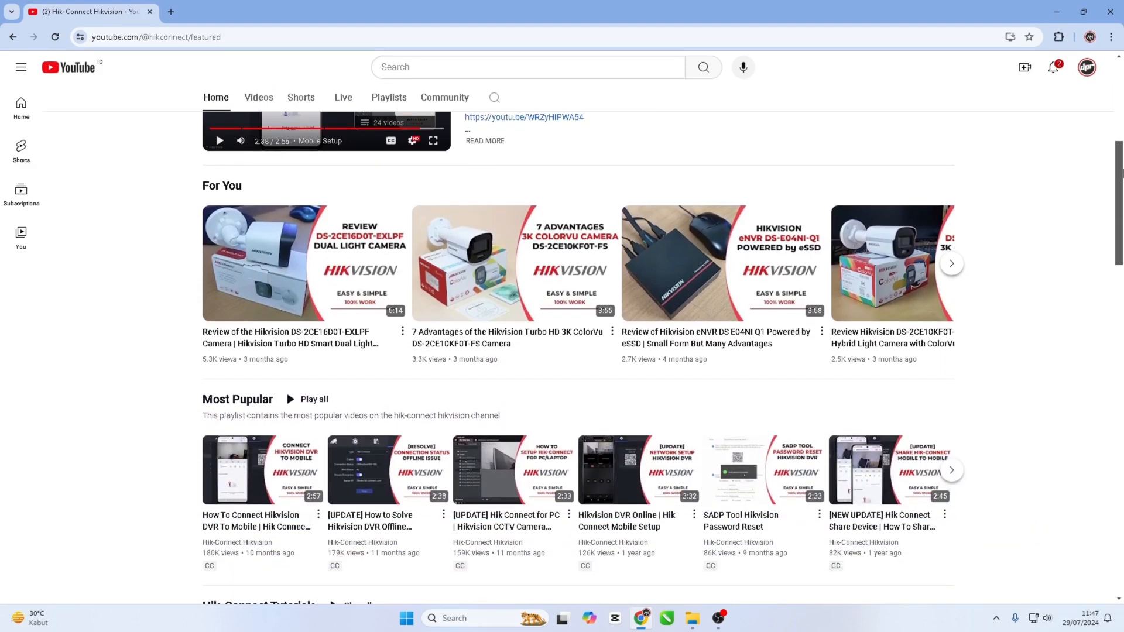
{"action": "scroll", "scroll_direction": "down", "scroll_amount": 3}
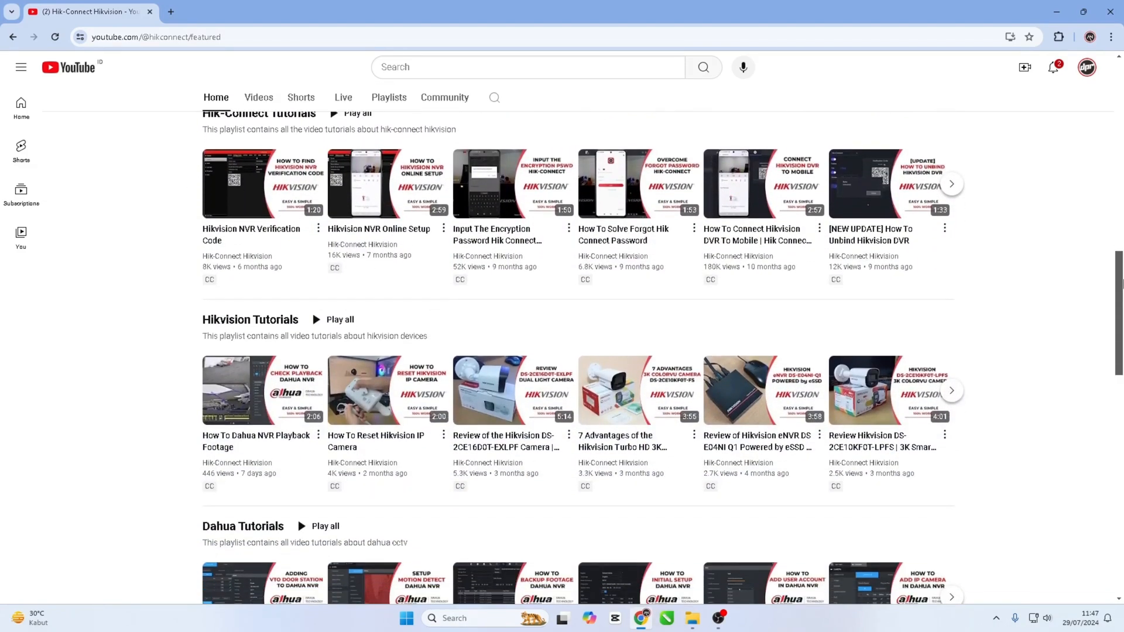
{"action": "scroll", "scroll_direction": "down", "scroll_amount": 3}
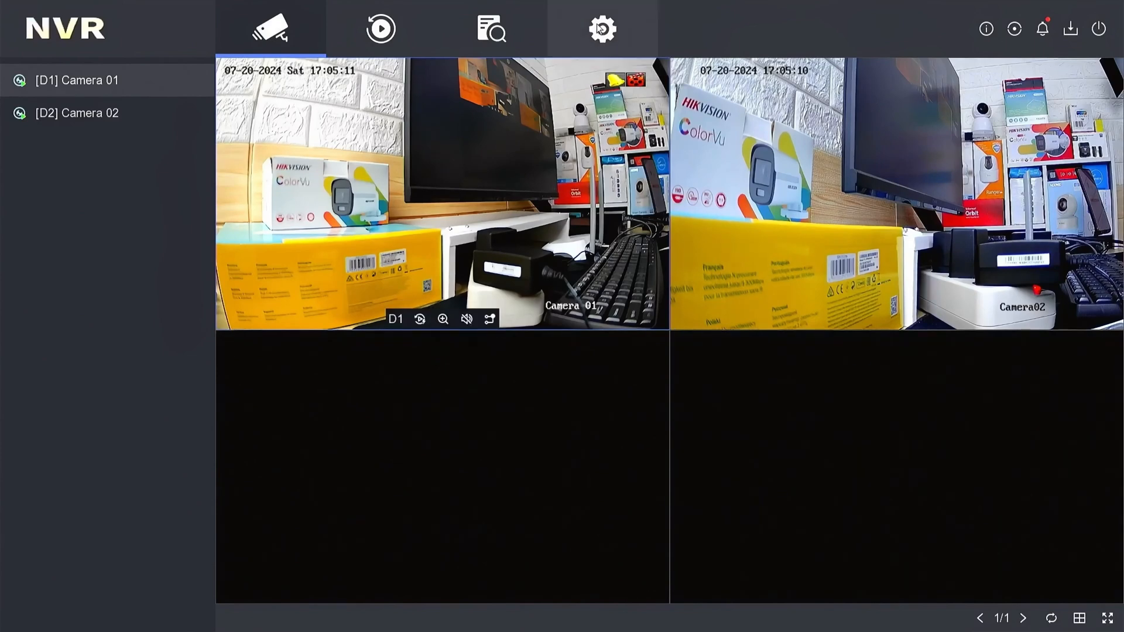
Re-enable DHCP (IPv4) with Auto Obtain DNS on the Network General page and apply
{"action": "left_click", "coordinate": [602, 29]}
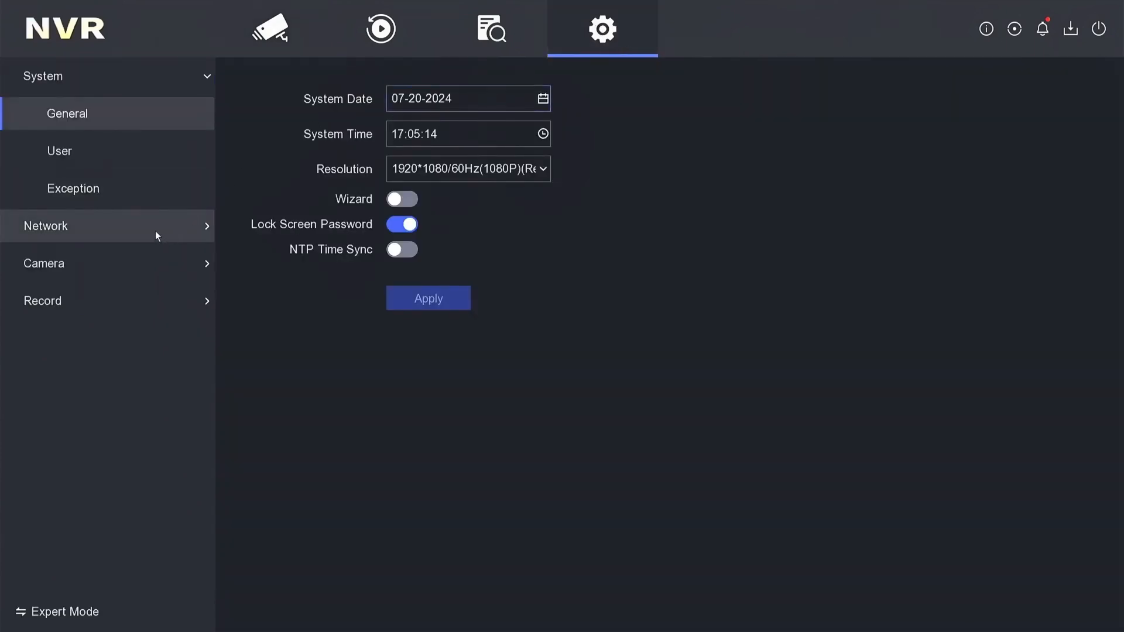
{"action": "left_click", "coordinate": [46, 225]}
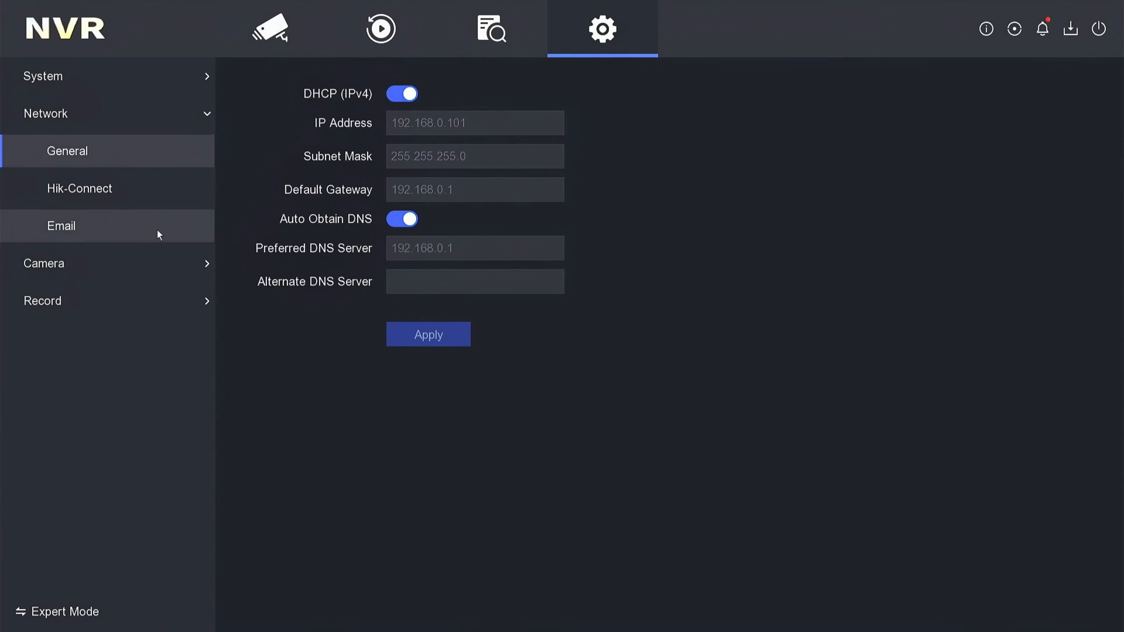
{"action": "left_click", "coordinate": [401, 93]}
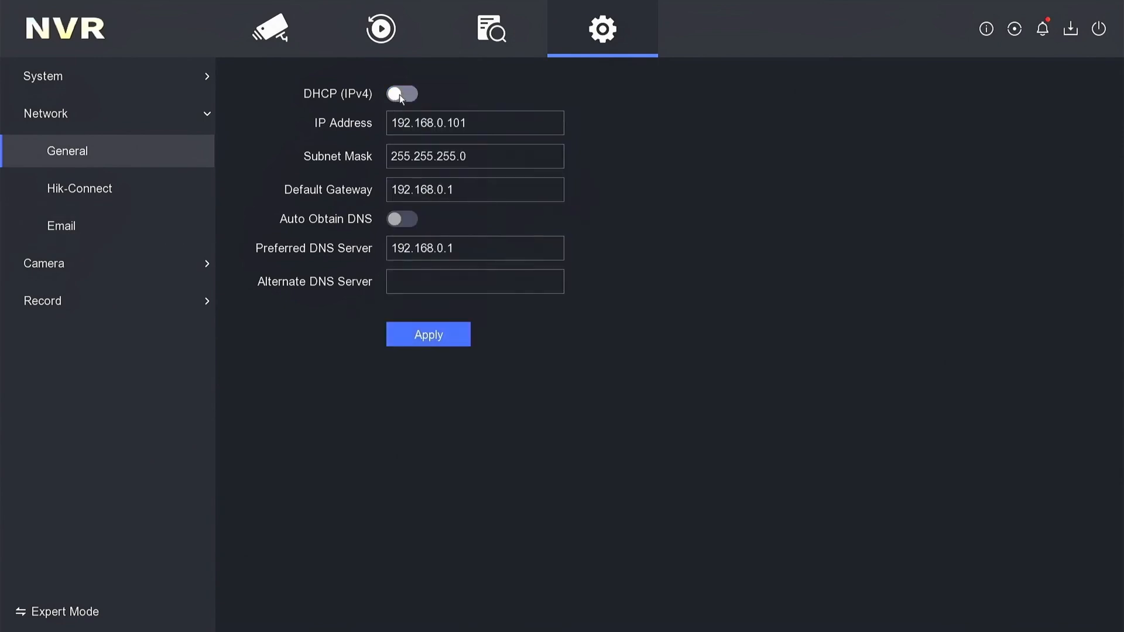
{"action": "left_click", "coordinate": [402, 94]}
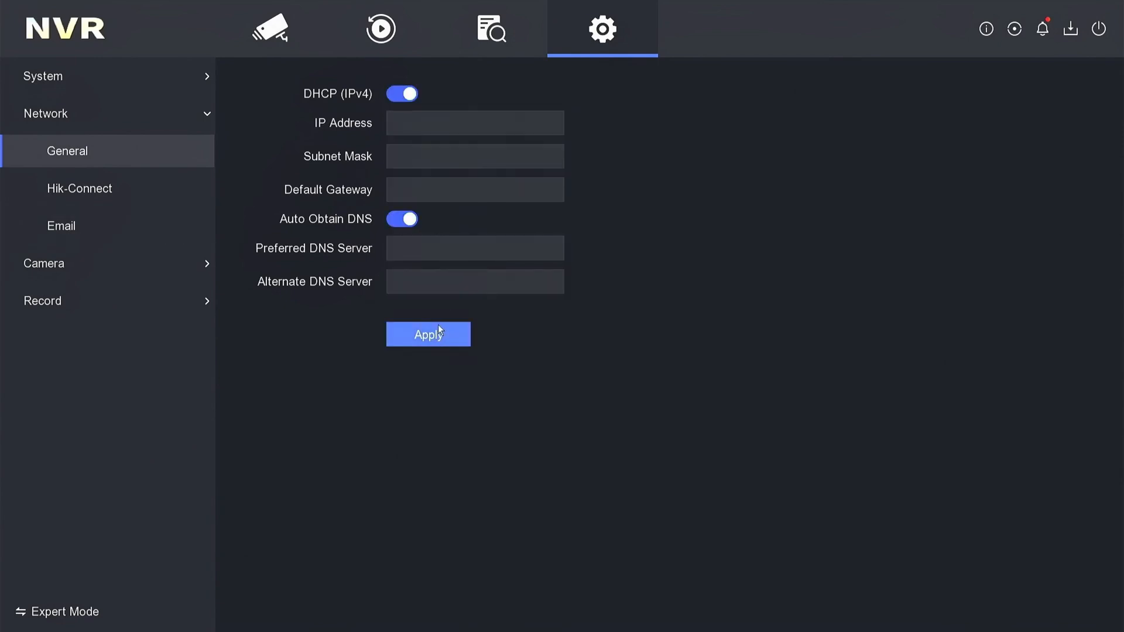
{"action": "left_click", "coordinate": [428, 334]}
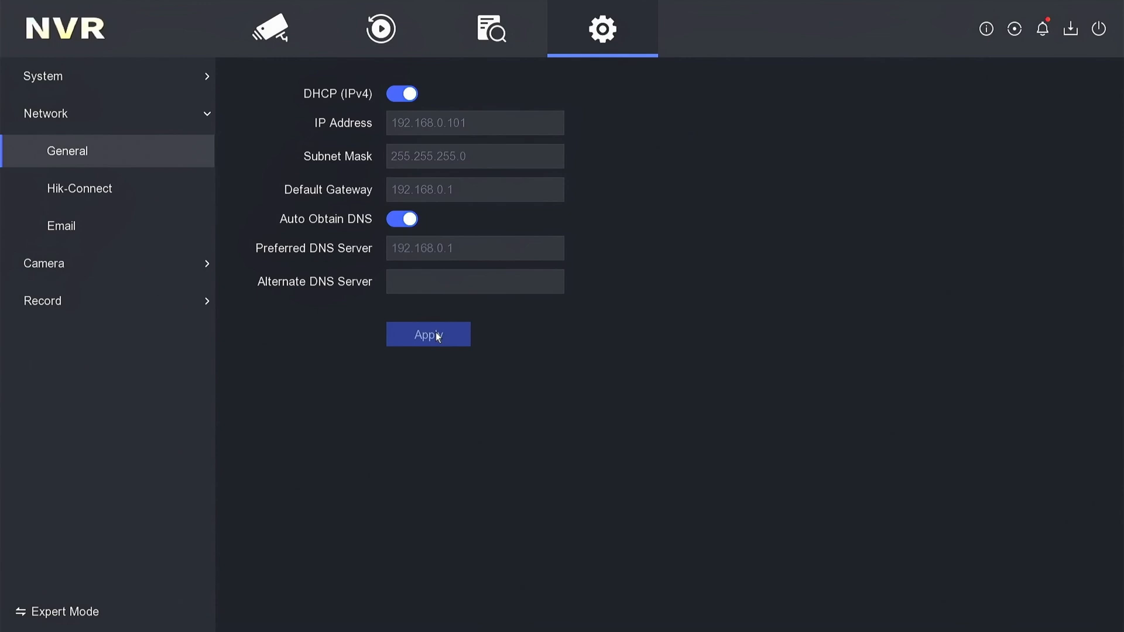
{"action": "mouse_move", "coordinate": [399, 126]}
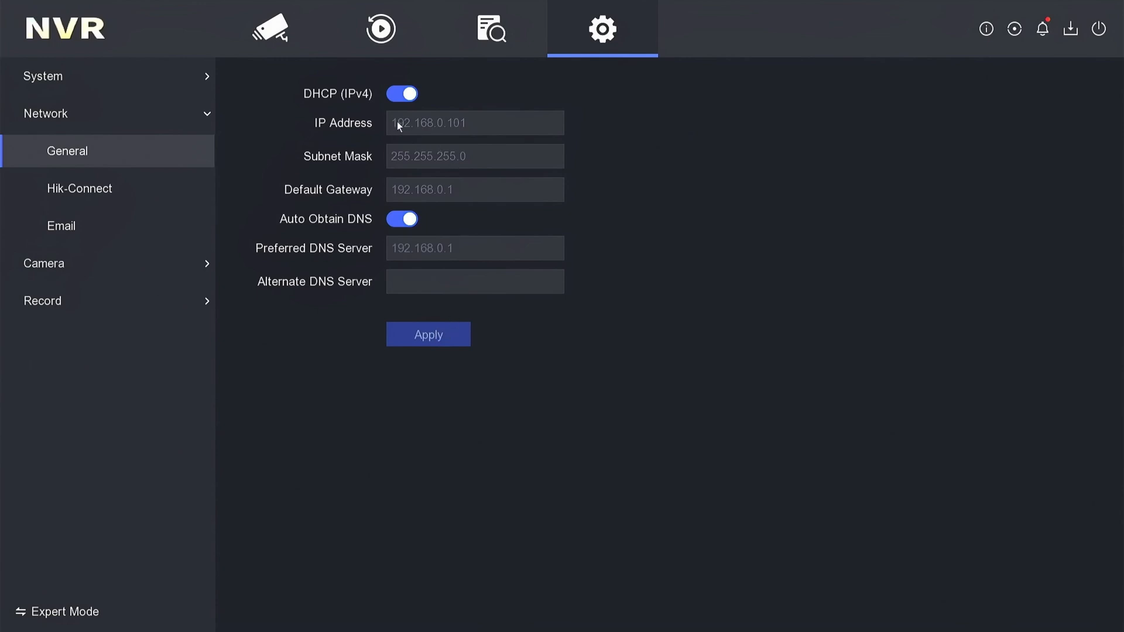
{"action": "mouse_move", "coordinate": [444, 201]}
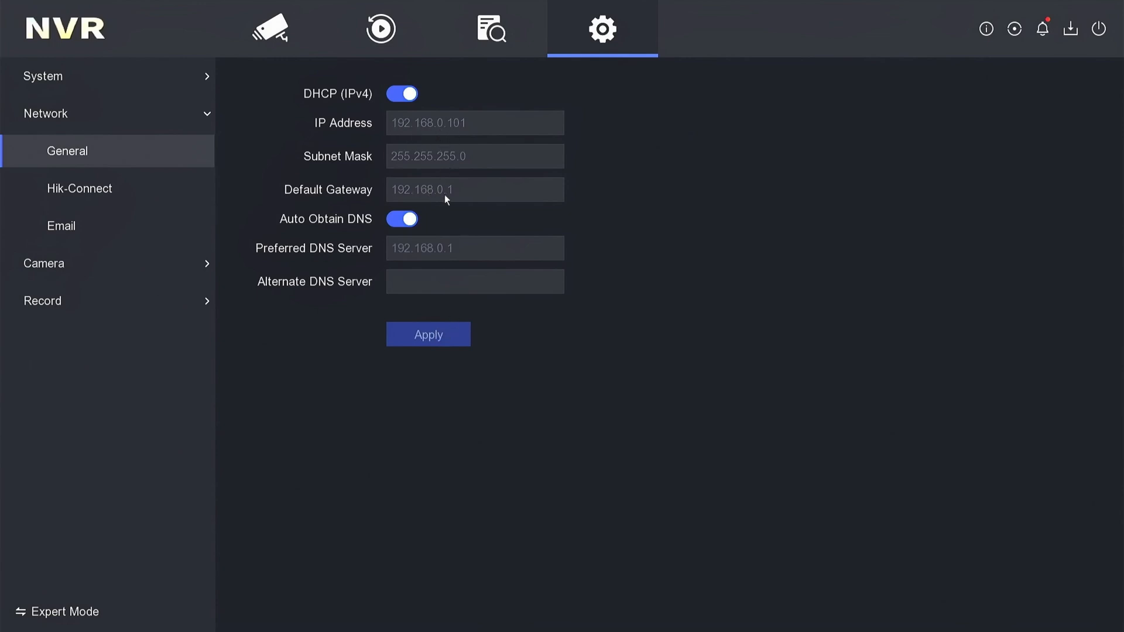
{"action": "mouse_move", "coordinate": [514, 353]}
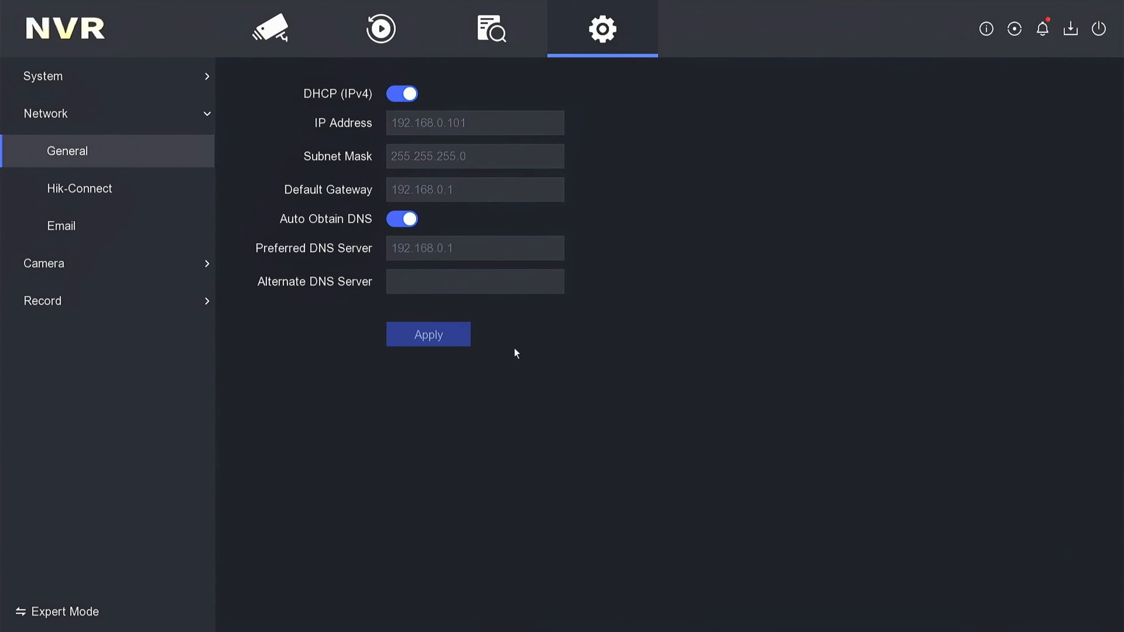
Re-enable Hik-Connect, accept the Service Terms, turn on Stream Encryption and apply
{"action": "left_click", "coordinate": [80, 188]}
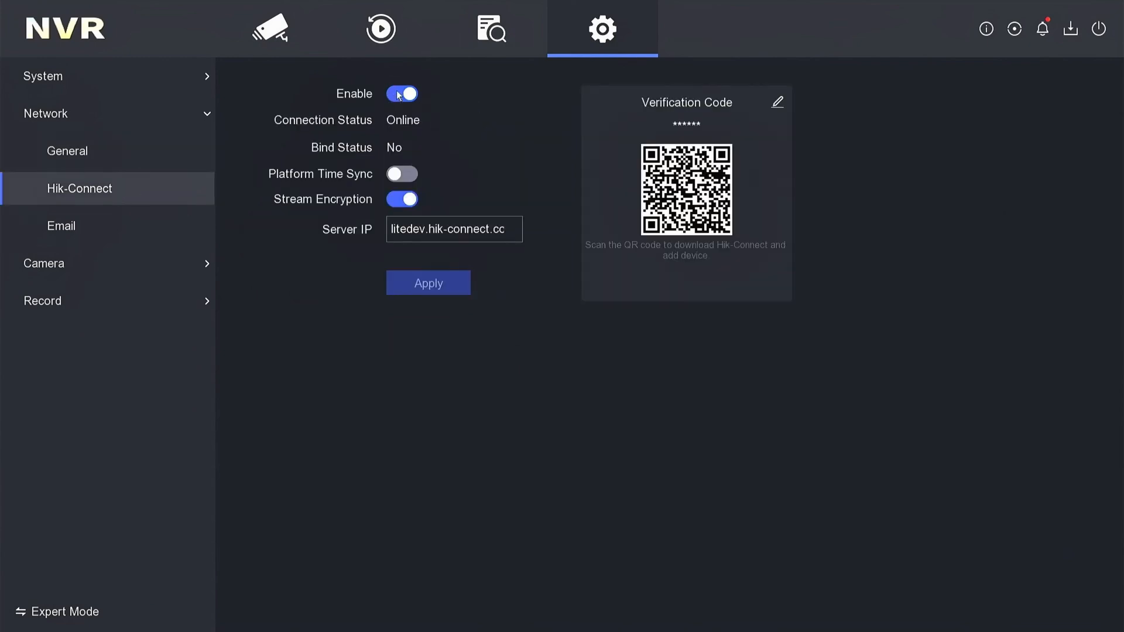
{"action": "left_click", "coordinate": [401, 93]}
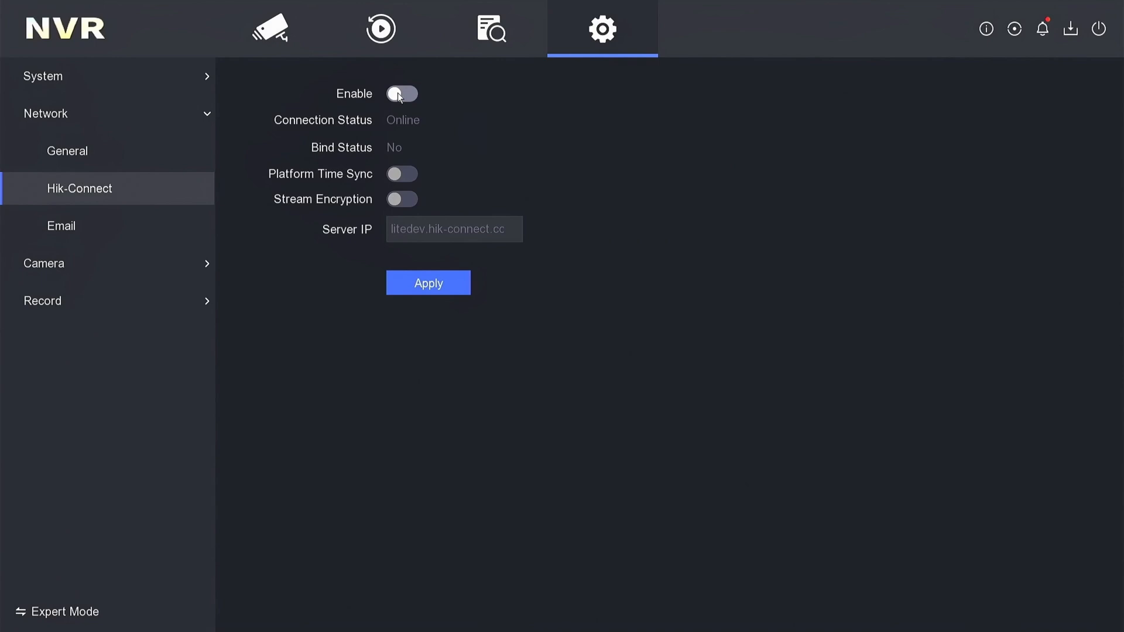
{"action": "left_click", "coordinate": [402, 93]}
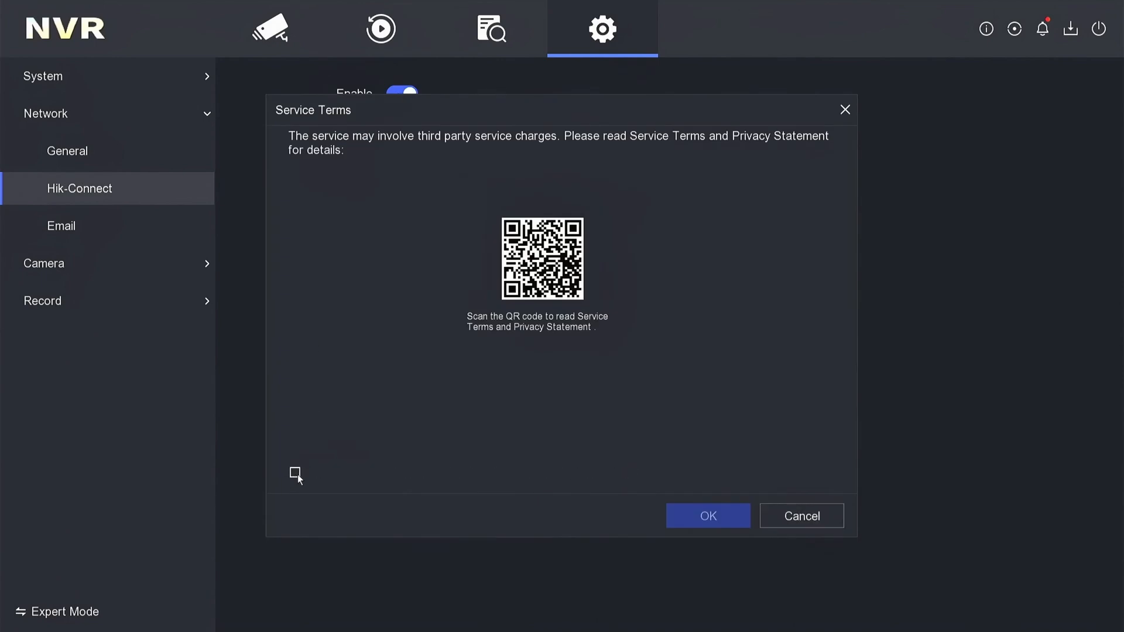
{"action": "left_click", "coordinate": [294, 472]}
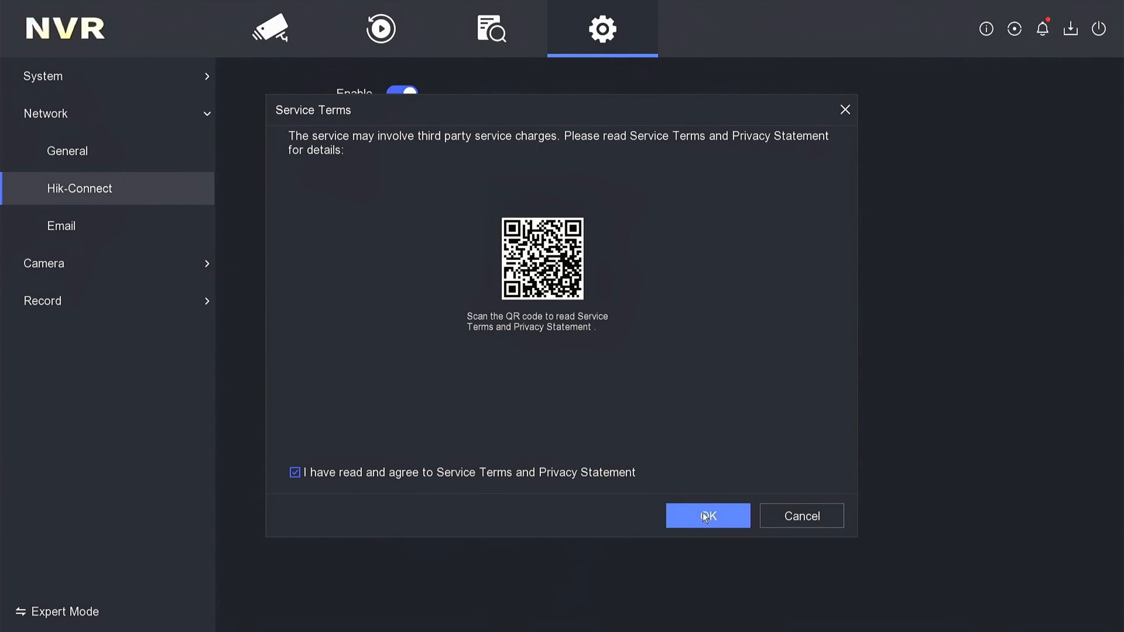
{"action": "left_click", "coordinate": [706, 515]}
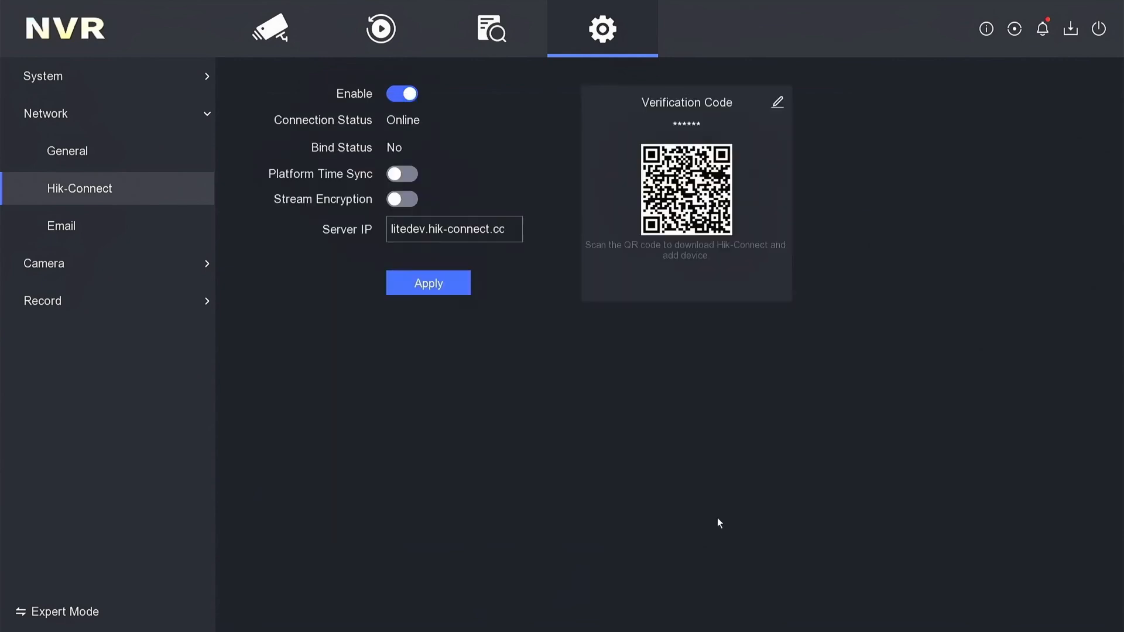
{"action": "mouse_move", "coordinate": [331, 215]}
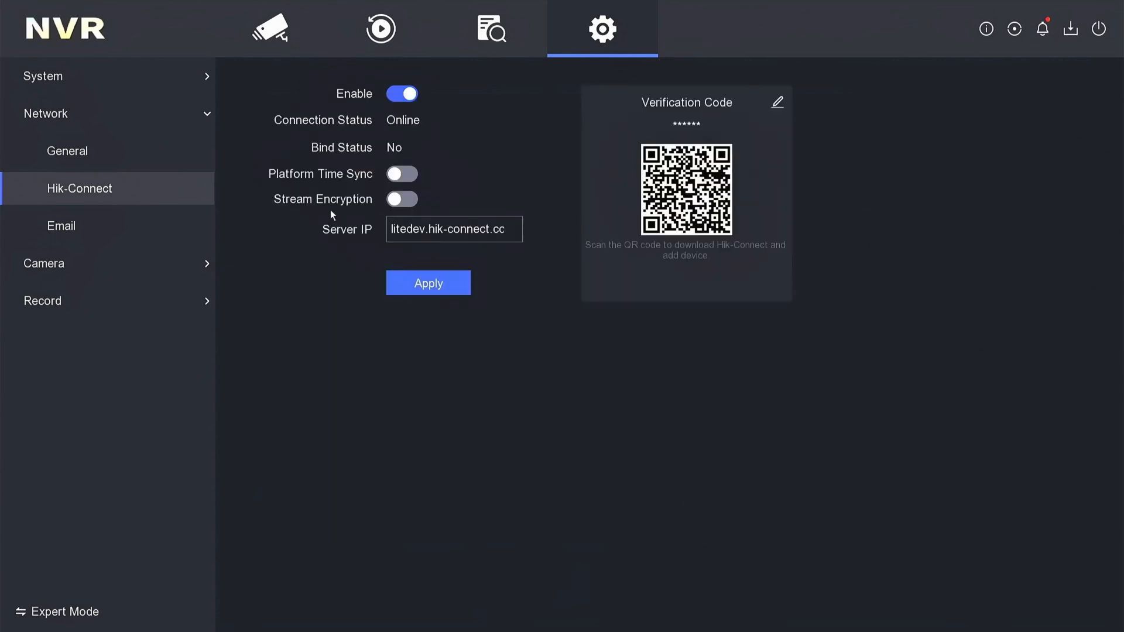
{"action": "left_click", "coordinate": [402, 199]}
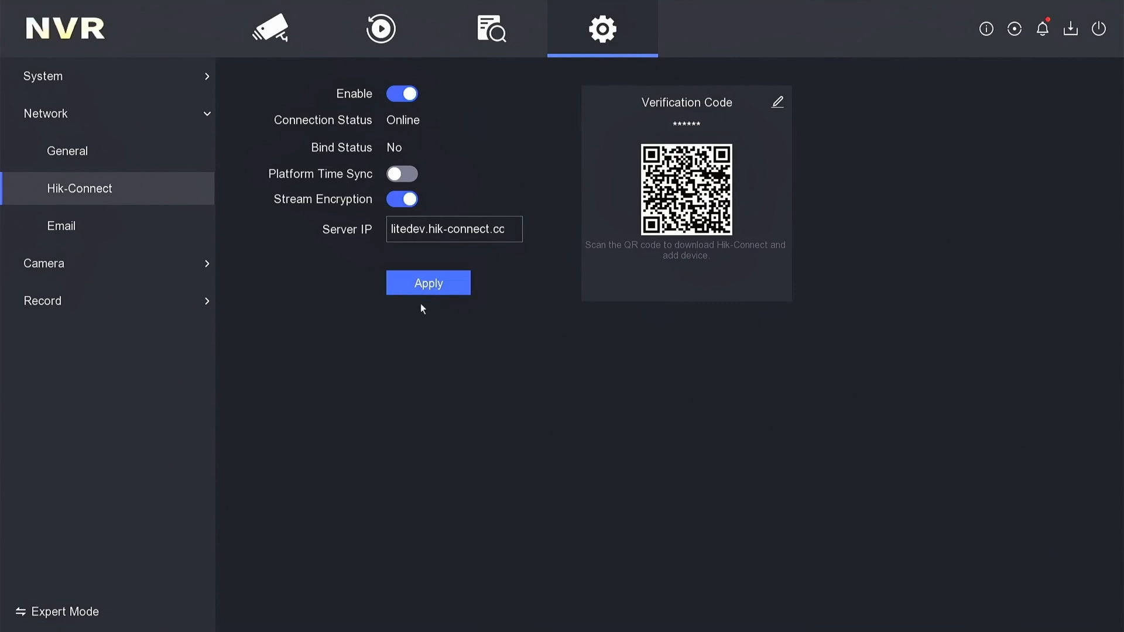
{"action": "left_click", "coordinate": [428, 282]}
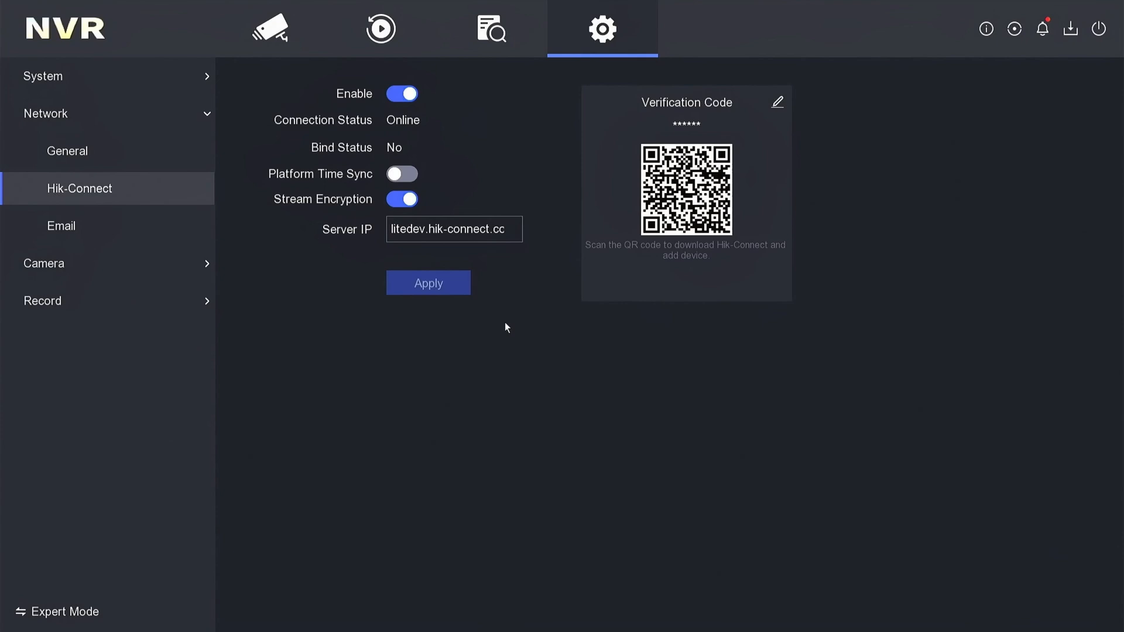
{"action": "mouse_move", "coordinate": [422, 119]}
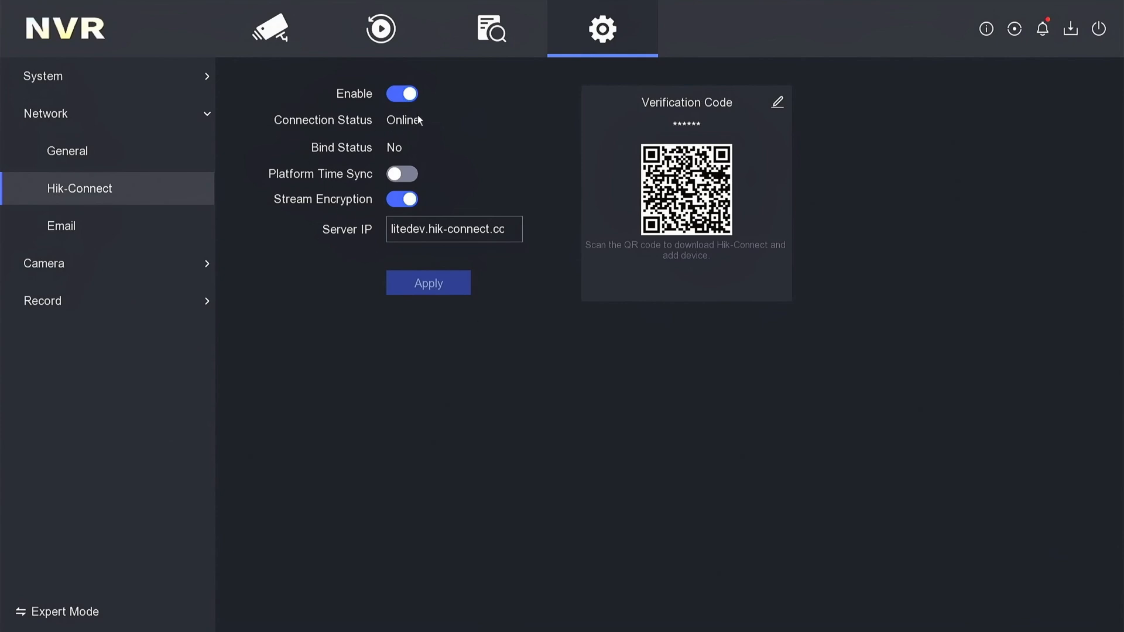
{"action": "mouse_move", "coordinate": [411, 135]}
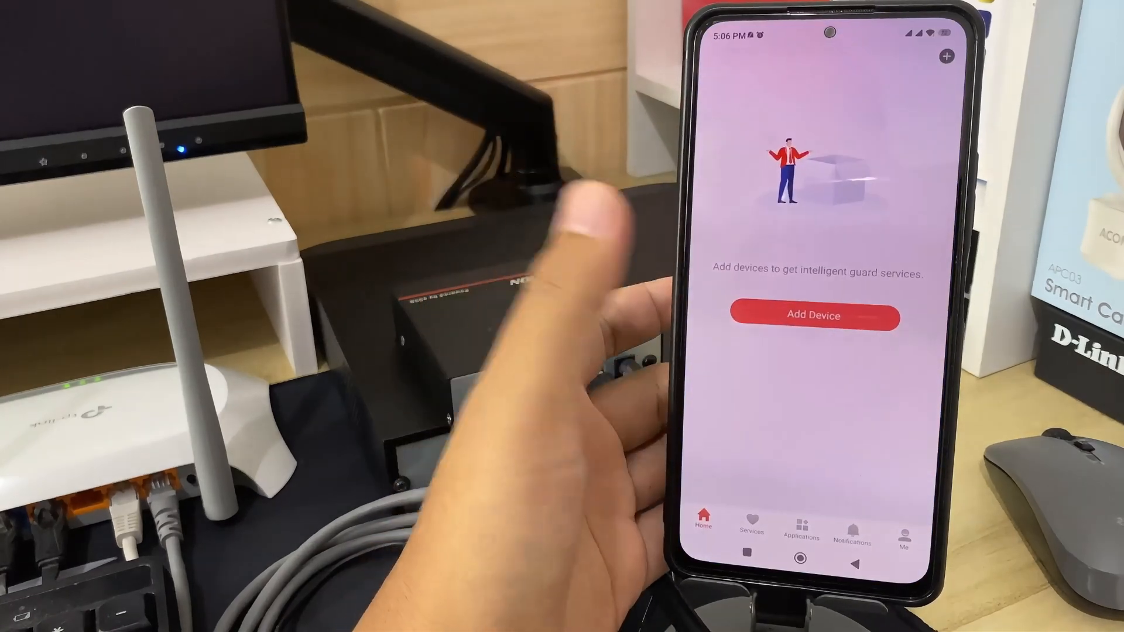
Check the account on the Me page, then add a device to find recorder DS-E04NI-Q1(AF9101440)
{"action": "left_click", "coordinate": [903, 529]}
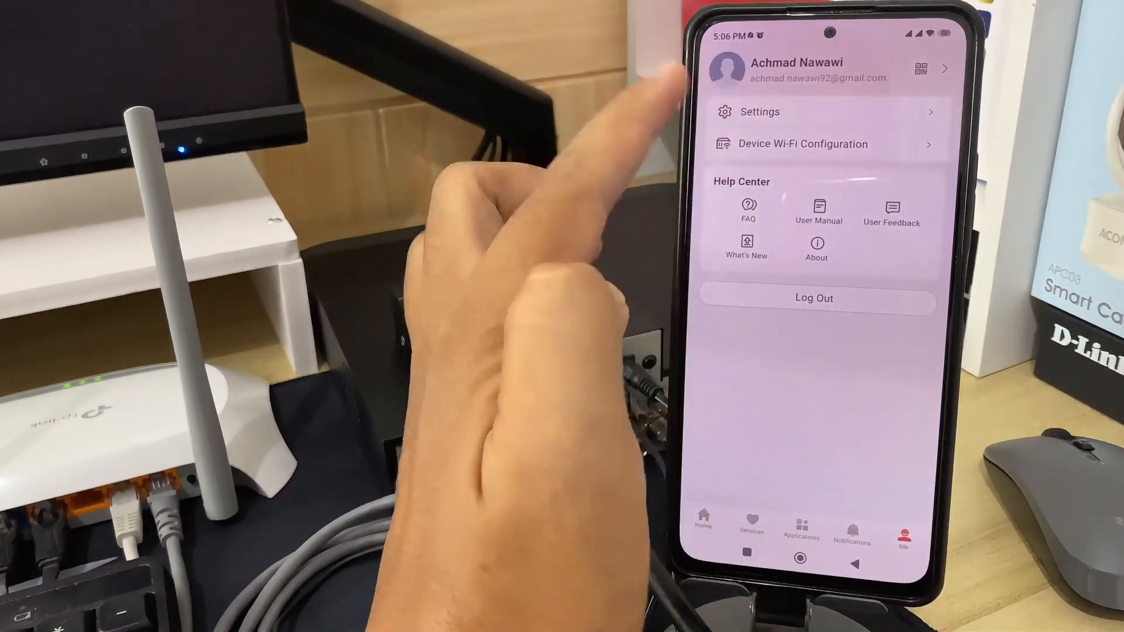
{"action": "left_click", "coordinate": [919, 69]}
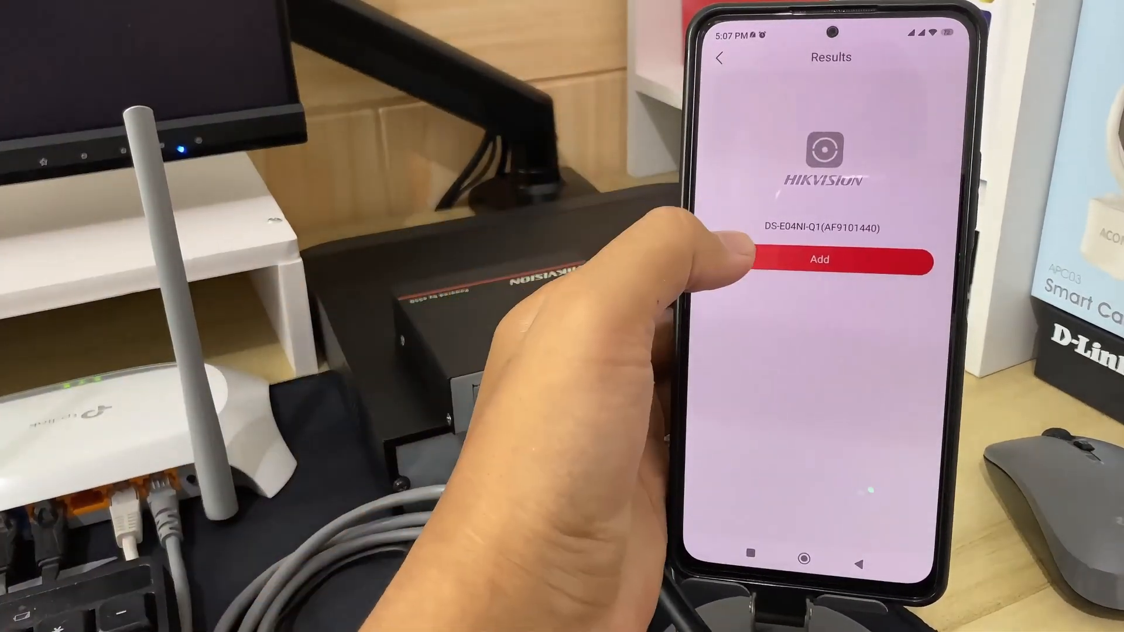
Add DS-E04NI-Q1, skip service provider authorization, and postpone the firmware upgrade with Not Now
{"action": "left_click", "coordinate": [820, 259]}
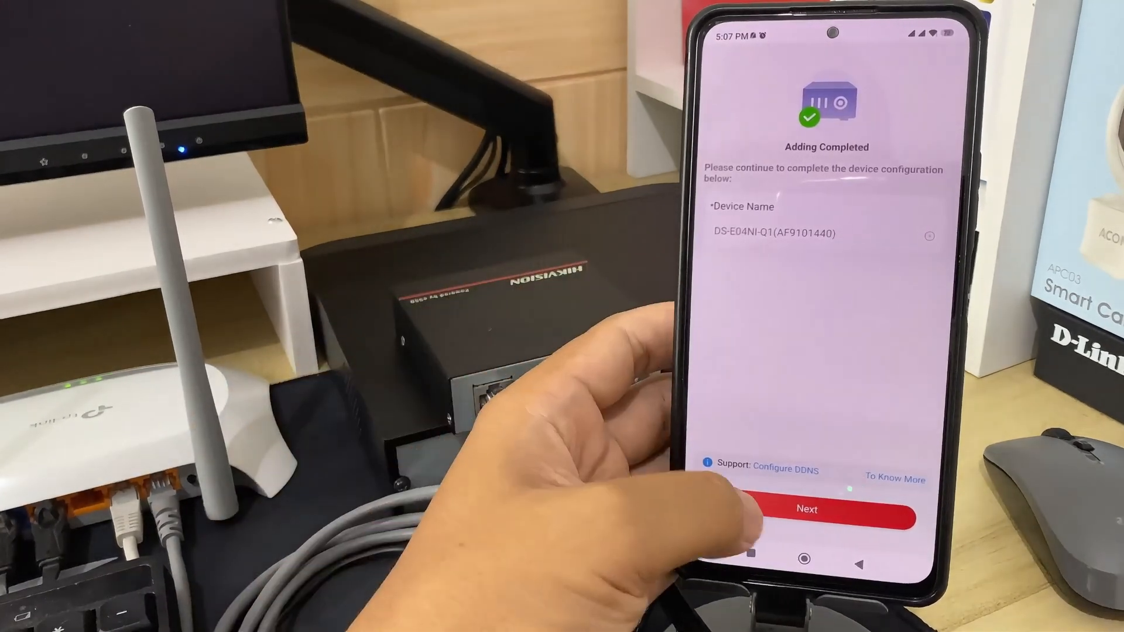
{"action": "left_click", "coordinate": [807, 510]}
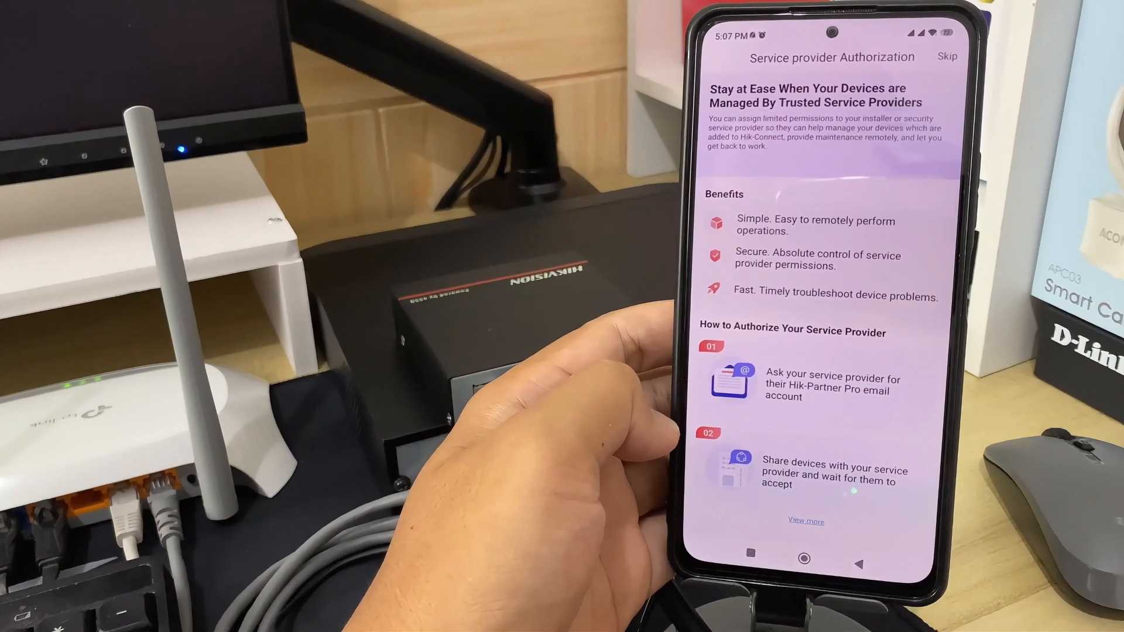
{"action": "scroll", "scroll_direction": "down", "scroll_amount": 3}
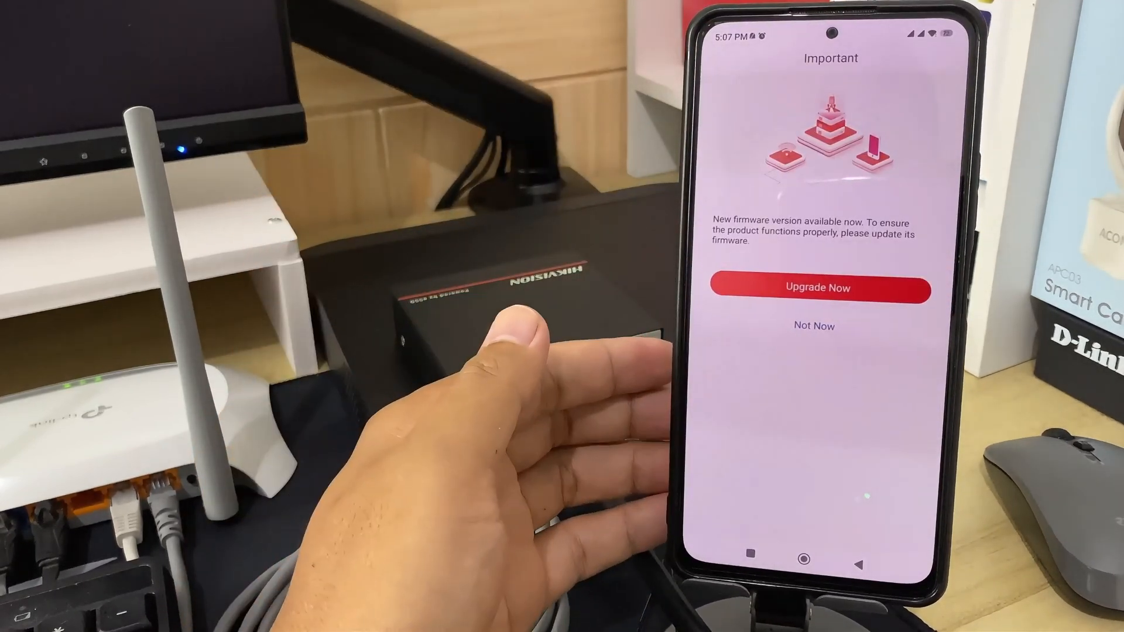
{"action": "left_click", "coordinate": [812, 325]}
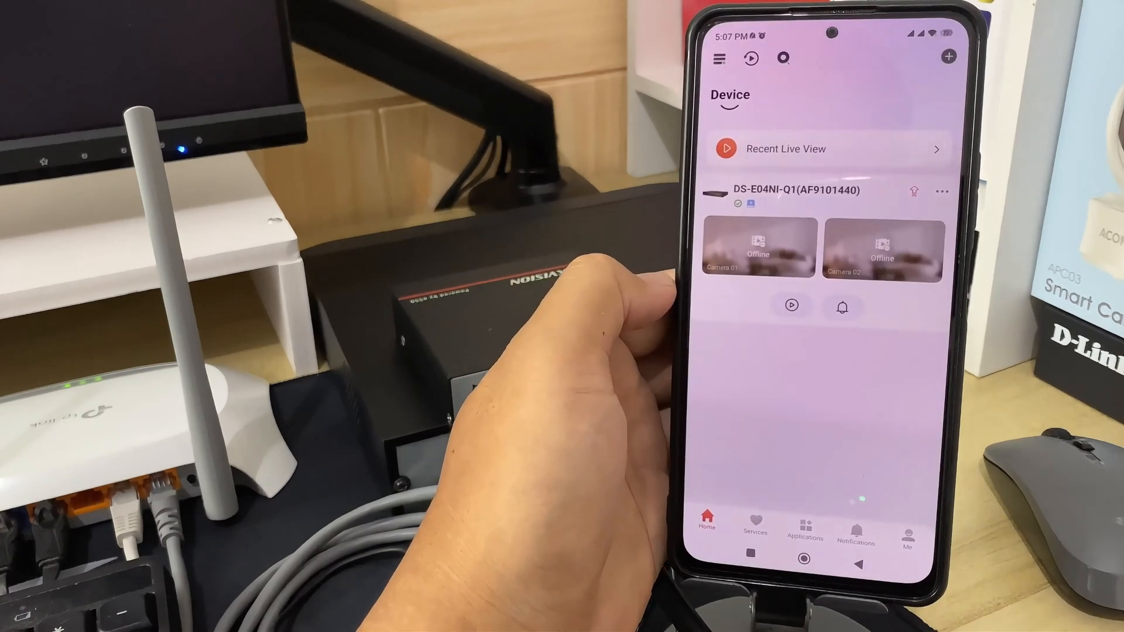